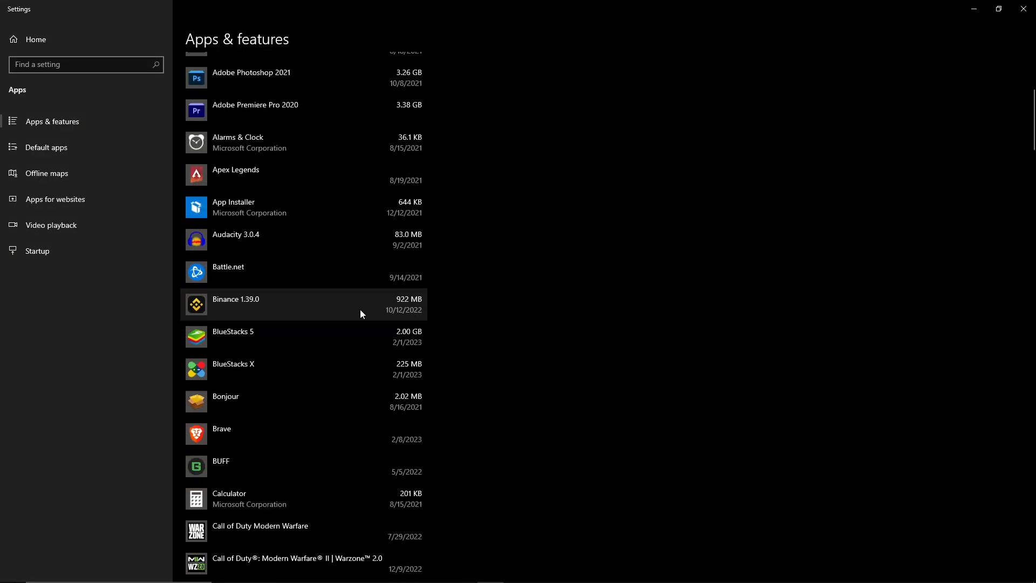
Locate Microsoft Edge in the Apps & features list, where Uninstall is greyed out
scroll(down, 3)
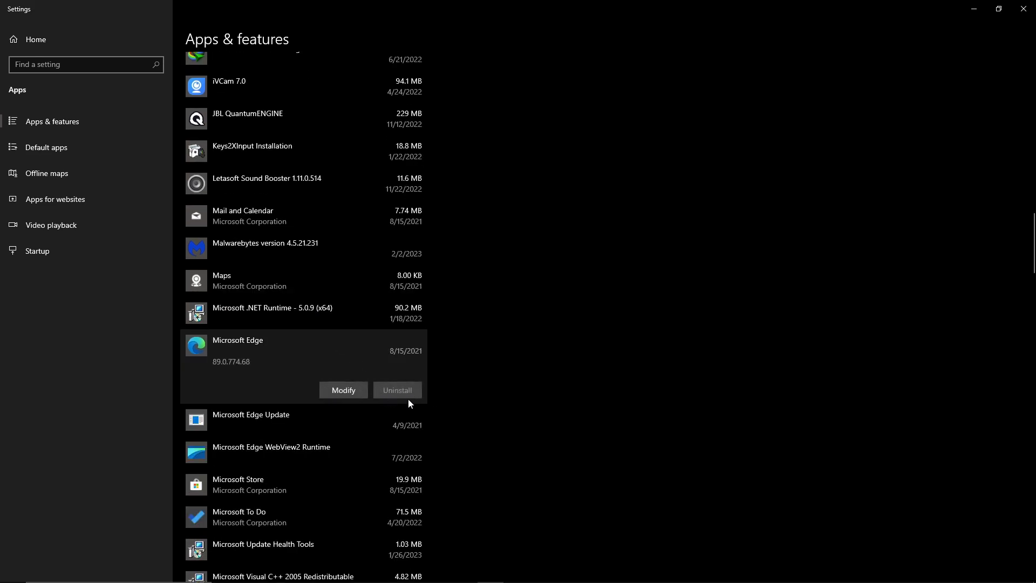
mouse_move(337, 360)
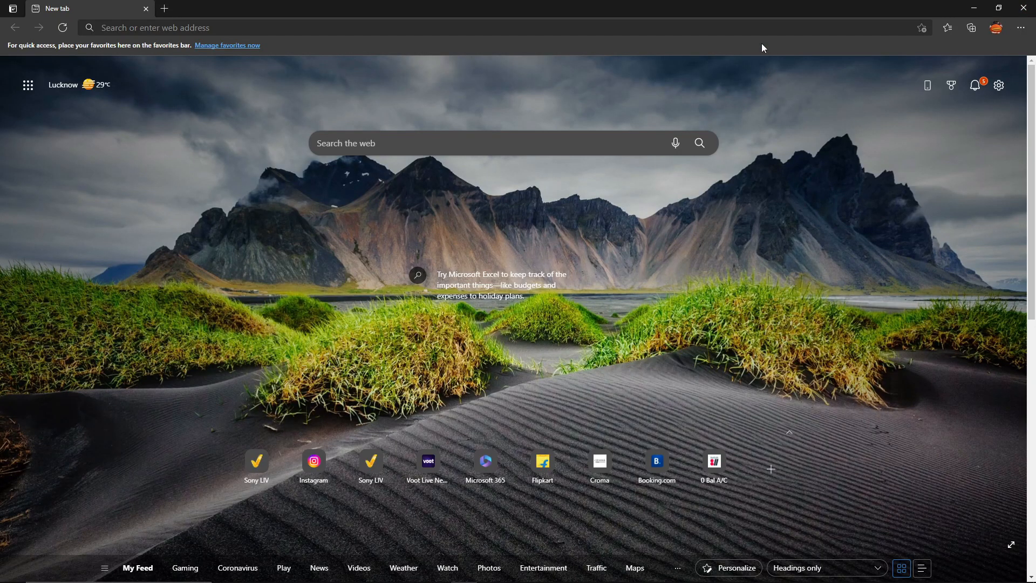
mouse_move(804, 5)
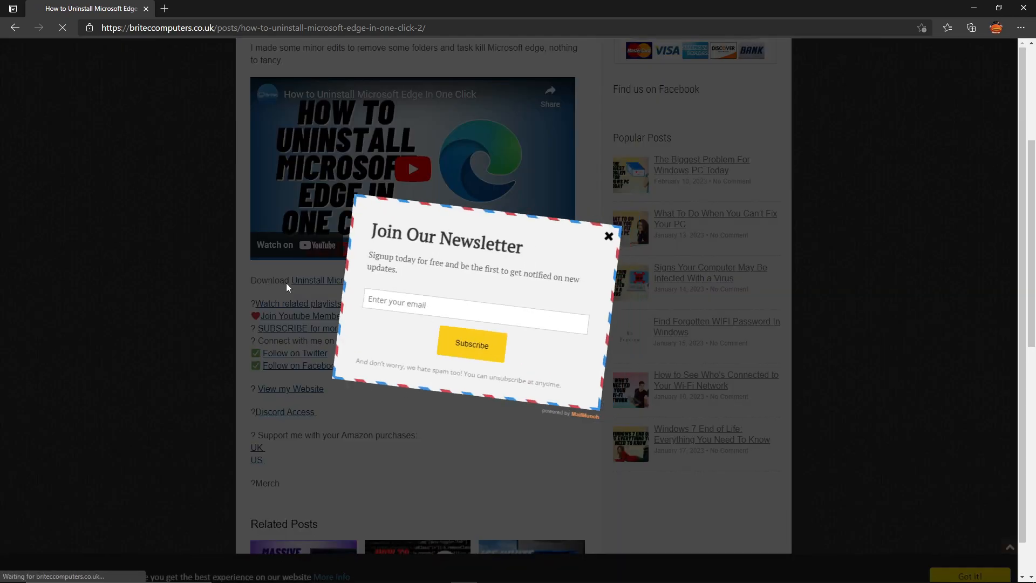
Dismiss the newsletter popup and download the Uninstall Microsoft Edge archive from the Britec article
click(607, 236)
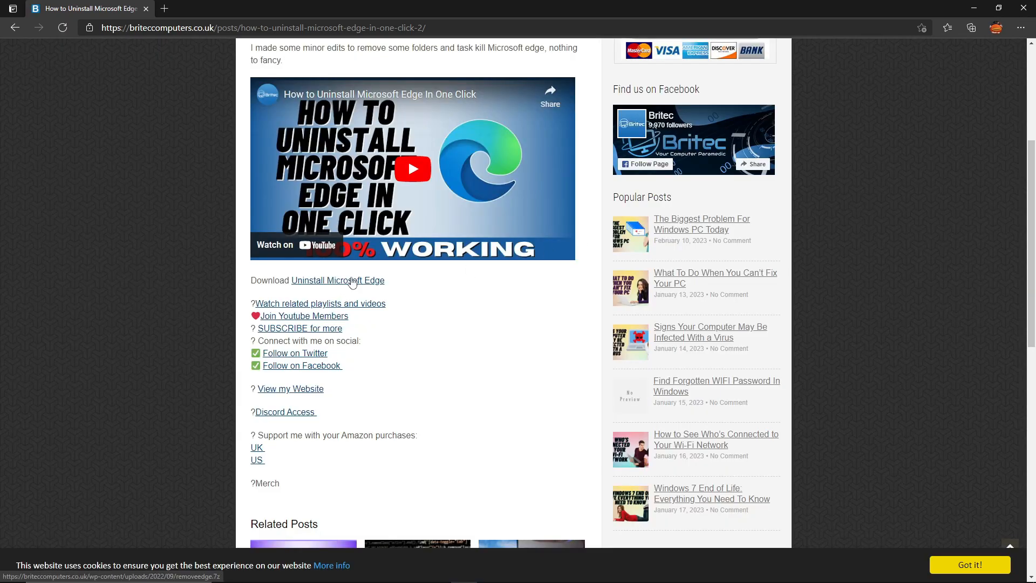
click(337, 280)
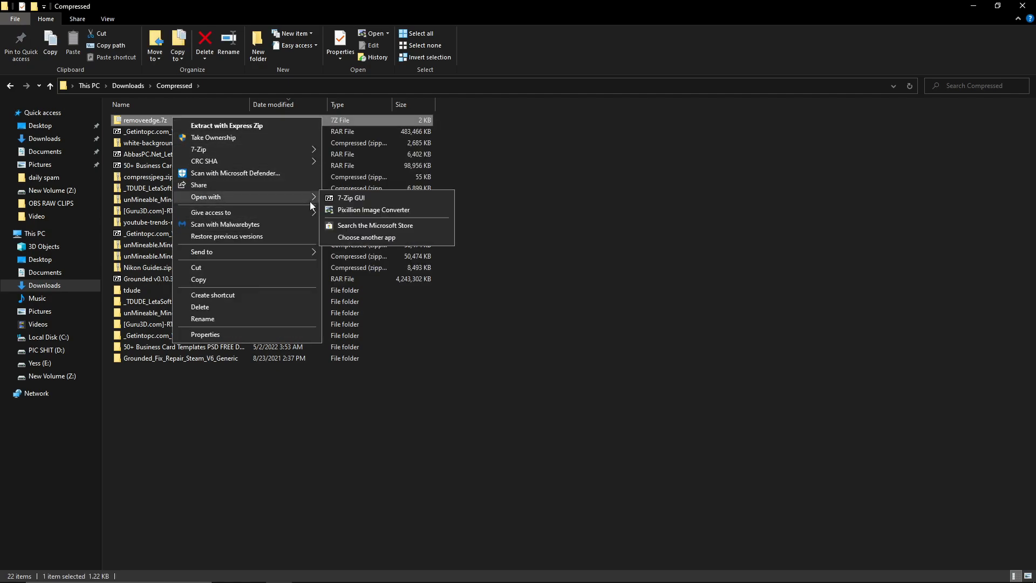
Extract removeedge.7z into the Compressed folder and open removeedge.bat to view its script
click(350, 198)
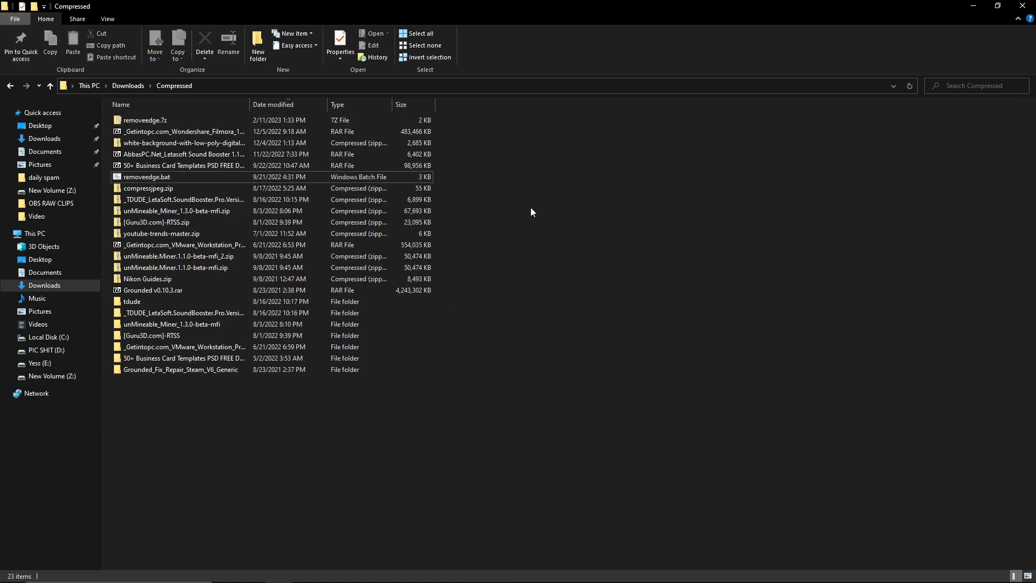
click(177, 256)
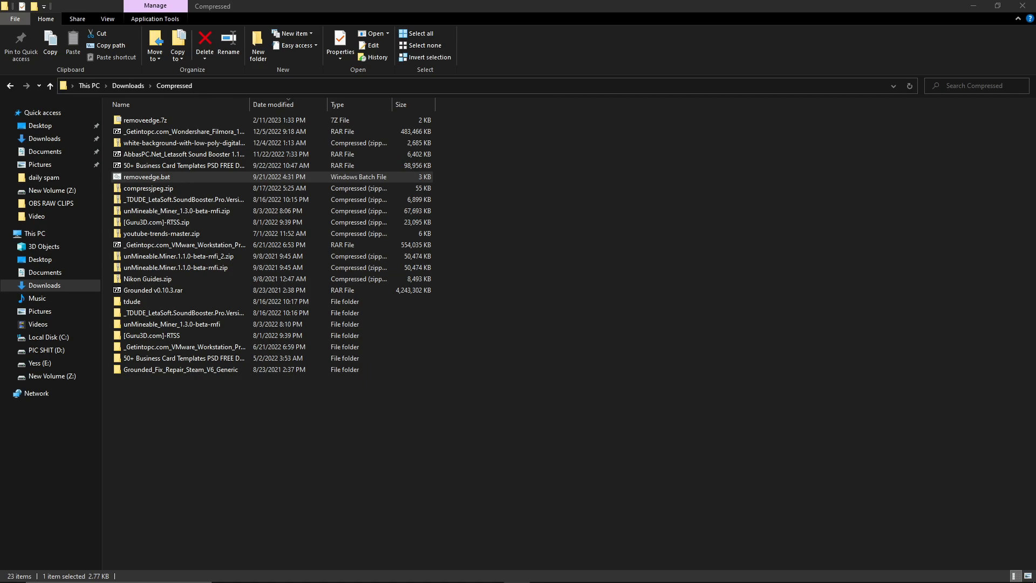
double_click(146, 175)
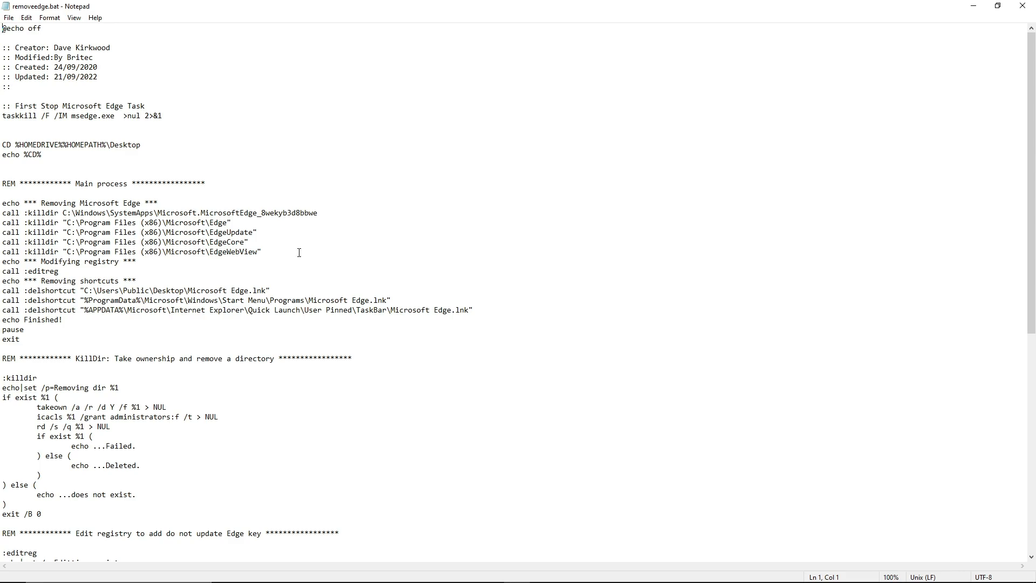
Read through removeedge.bat's folder, registry-key and shortcut removal commands
scroll(down, 3)
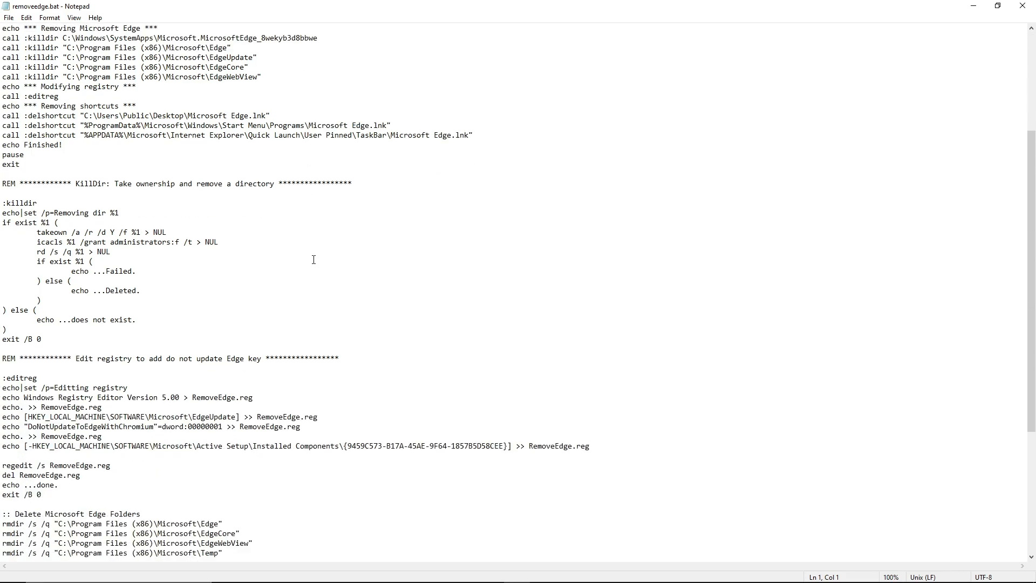
scroll(down, 3)
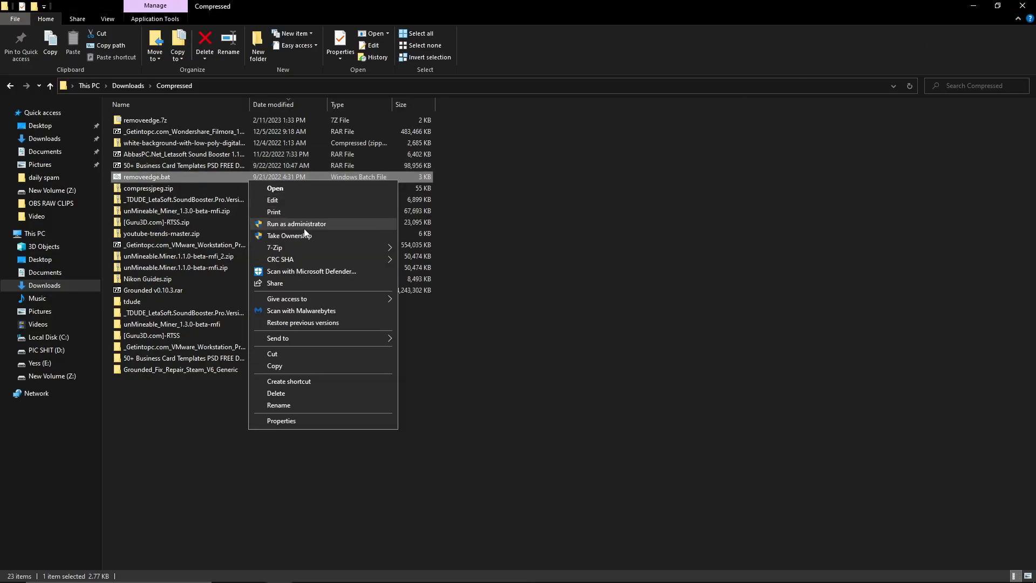
mouse_move(657, 283)
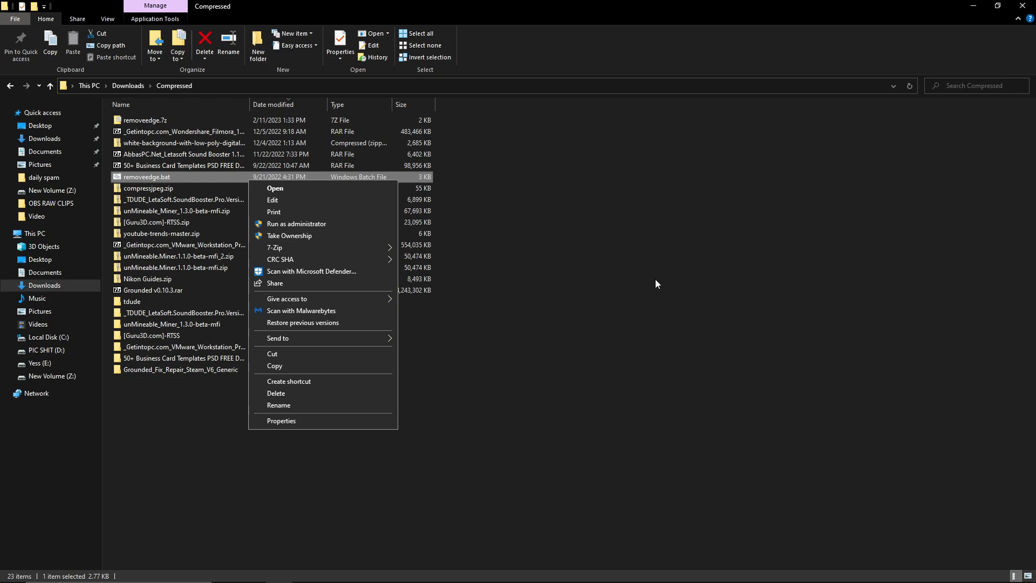
Close the removeedge.bat context menu, returning to the Compressed folder listing
click(647, 283)
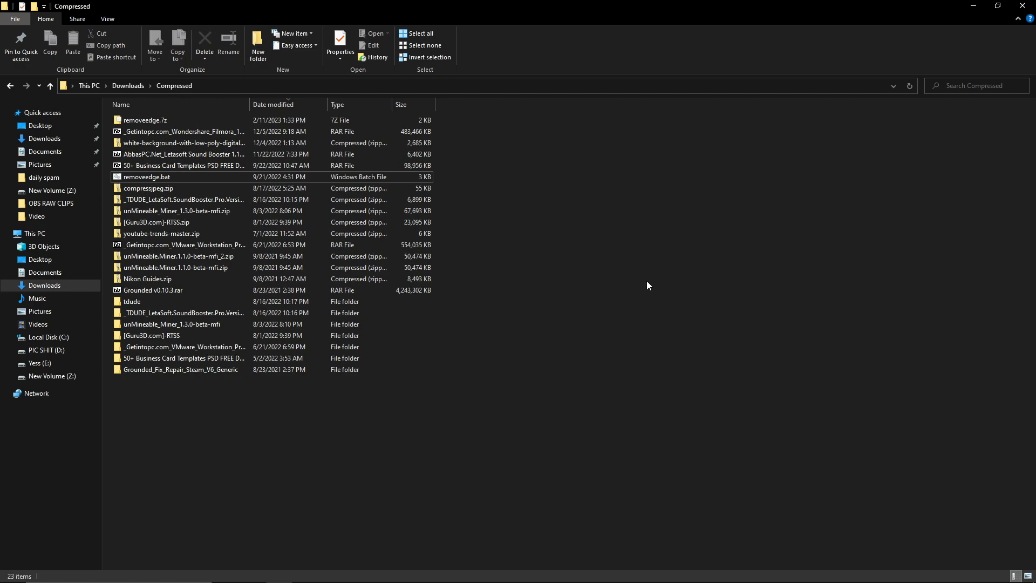